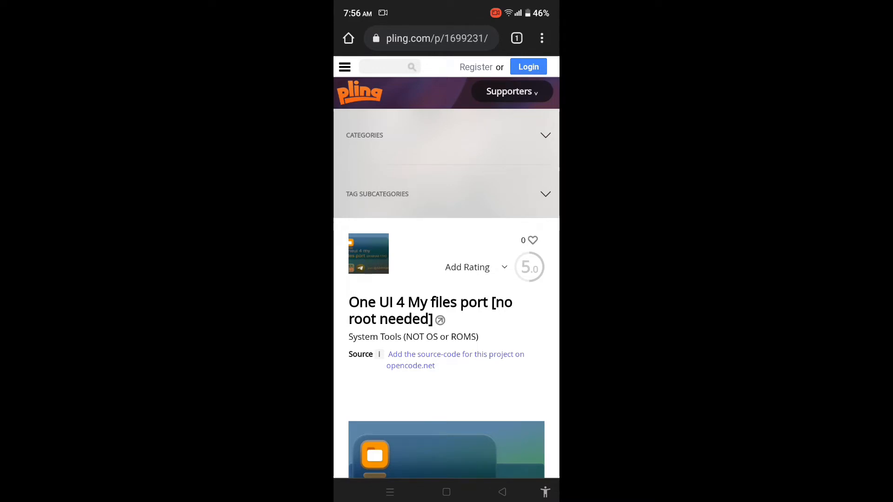
Scroll down the One UI 4 My Files port page to its Files section
{"action": "scroll", "scroll_direction": "down", "scroll_amount": 3}
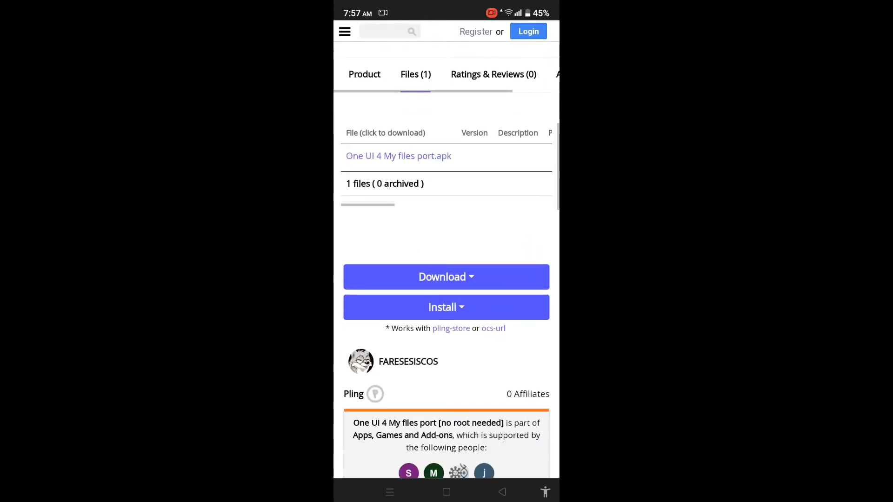
{"action": "scroll", "scroll_direction": "down", "scroll_amount": 3}
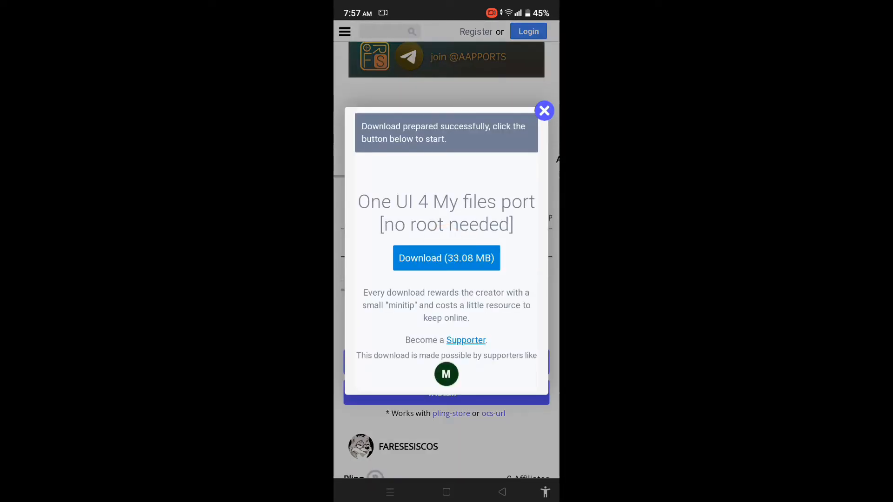
Start the 33.08 MB My Files port APK download, then go to the home screen
{"action": "left_click", "coordinate": [544, 111]}
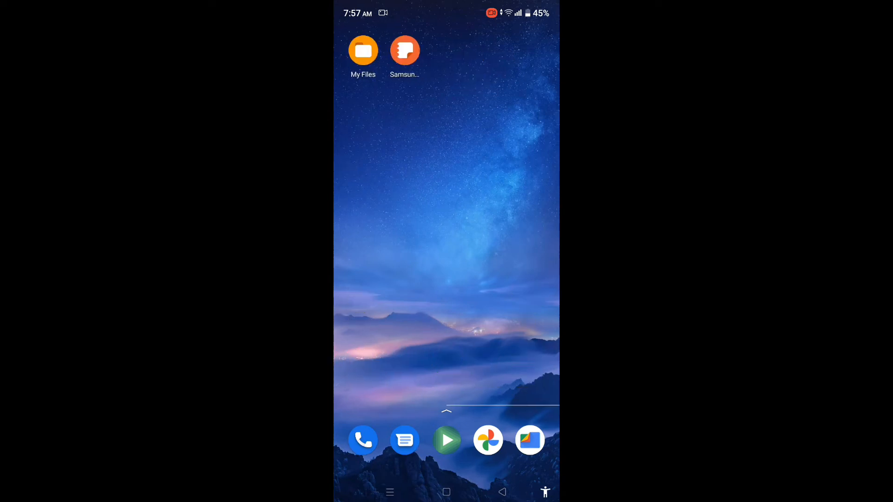
Launch the ported My Files app from its home screen shortcut
{"action": "left_click", "coordinate": [363, 50]}
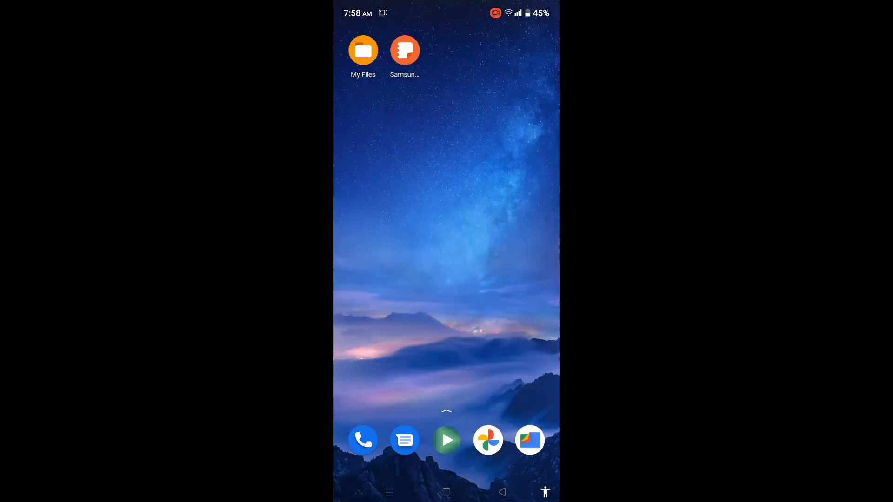
{"action": "left_click", "coordinate": [363, 50]}
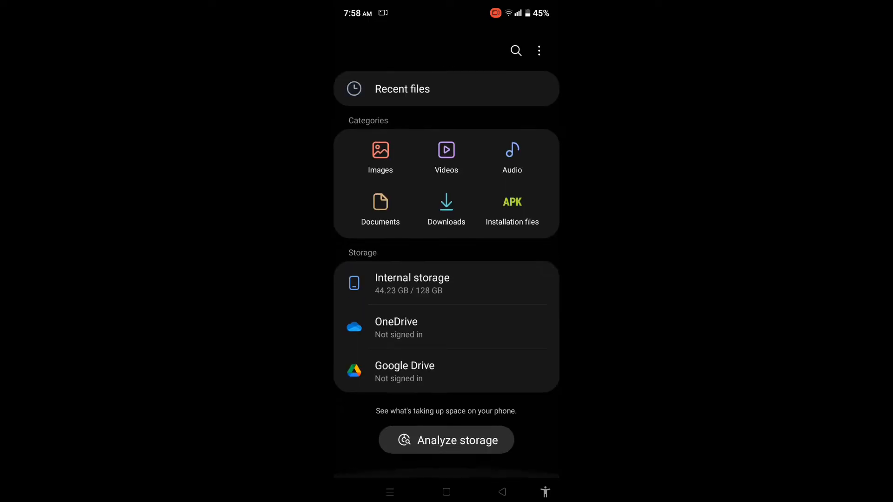
Review the My Files settings page, then enter Internal storage to list its folders
{"action": "left_click", "coordinate": [412, 284]}
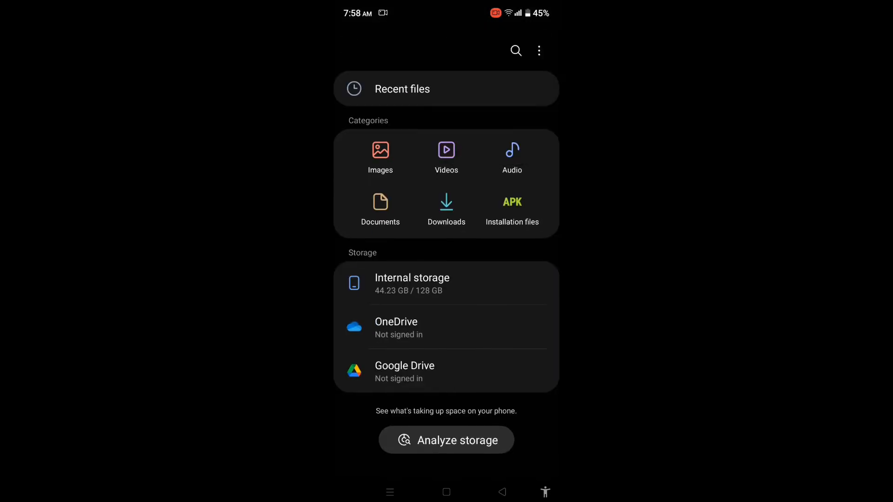
{"action": "left_click", "coordinate": [539, 50]}
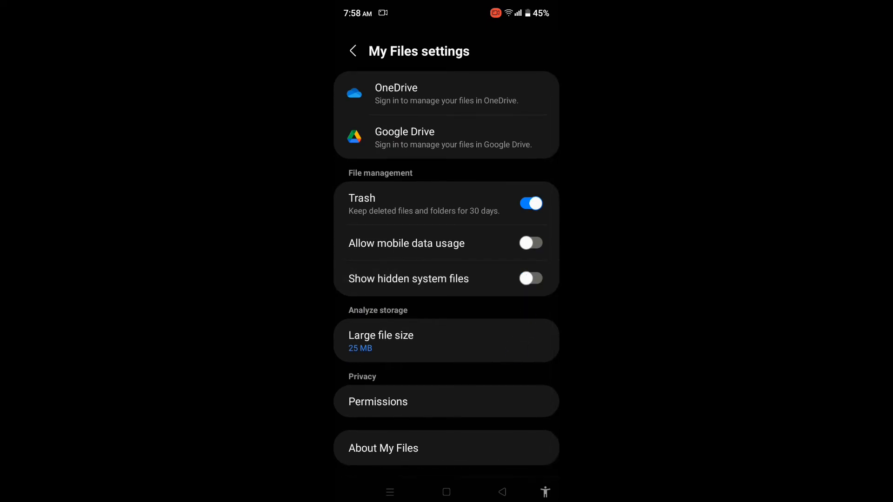
{"action": "left_click", "coordinate": [354, 51]}
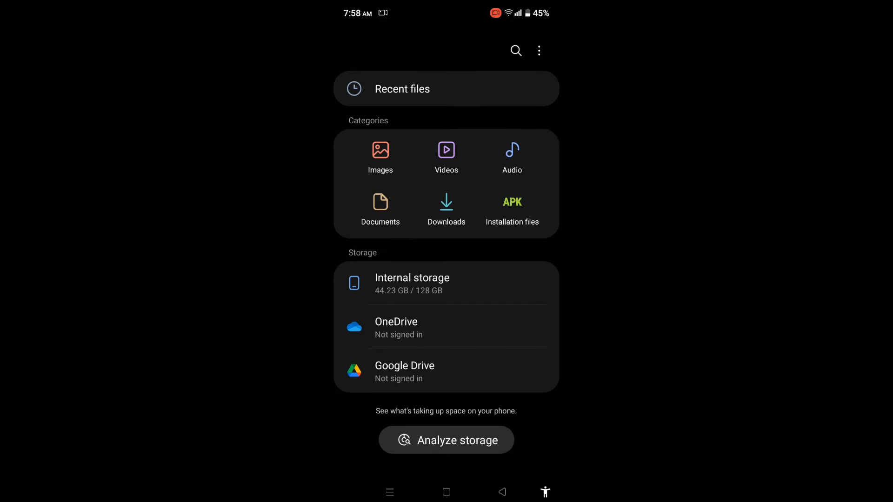
{"action": "left_click", "coordinate": [411, 283]}
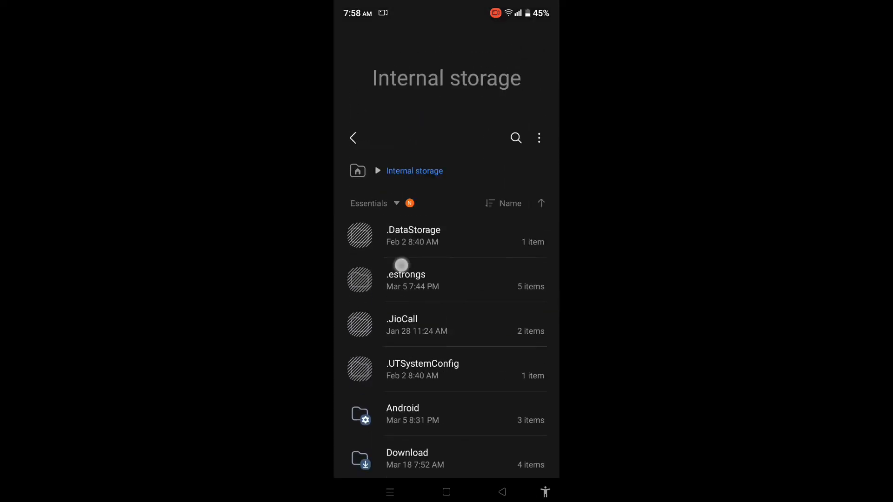
Enter the Download folder holding the My files port and Samsung notes APKs
{"action": "scroll", "scroll_direction": "down", "scroll_amount": 3}
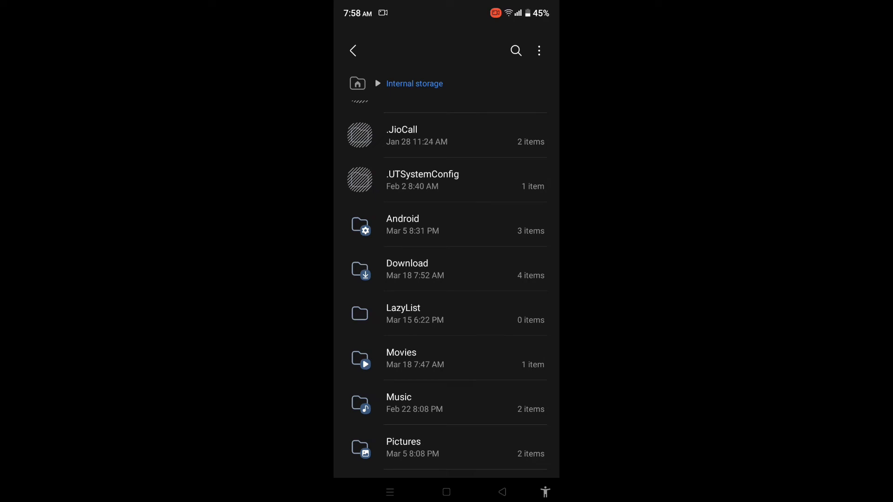
{"action": "scroll", "scroll_direction": "down", "scroll_amount": 3}
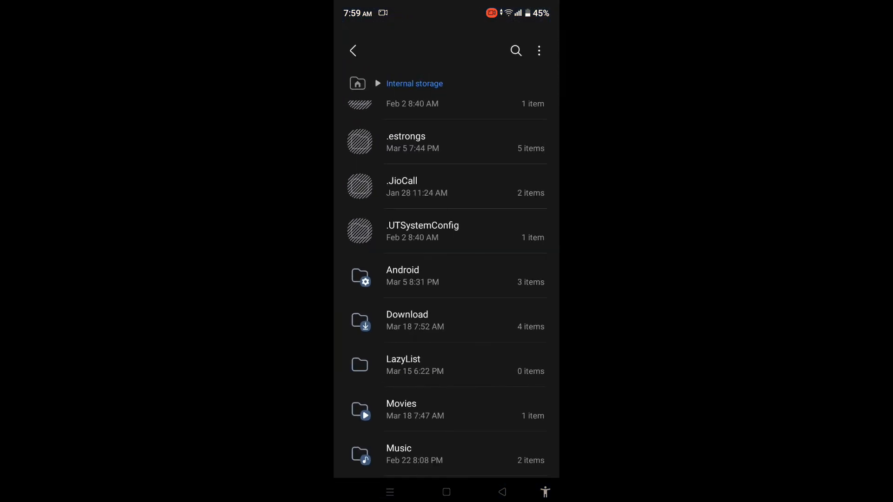
{"action": "left_click", "coordinate": [407, 320]}
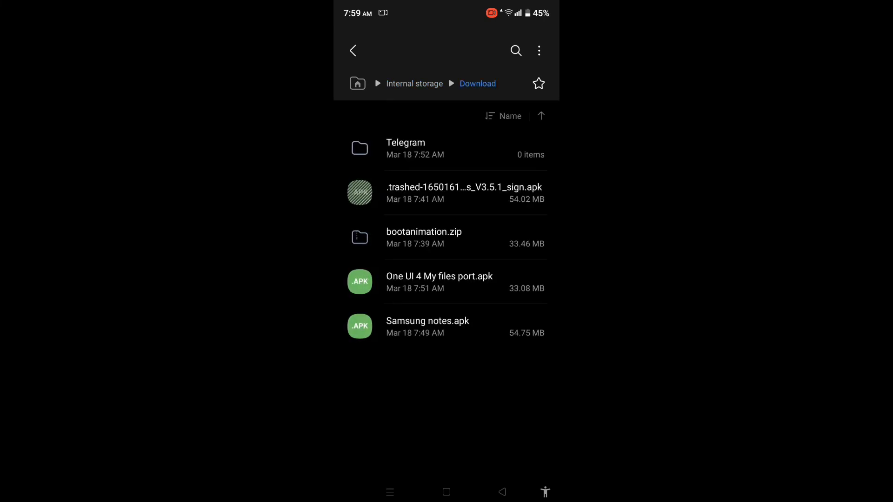
Go back to the Internal storage folder list with Android, Download, Movies and Music
{"action": "left_click", "coordinate": [414, 82]}
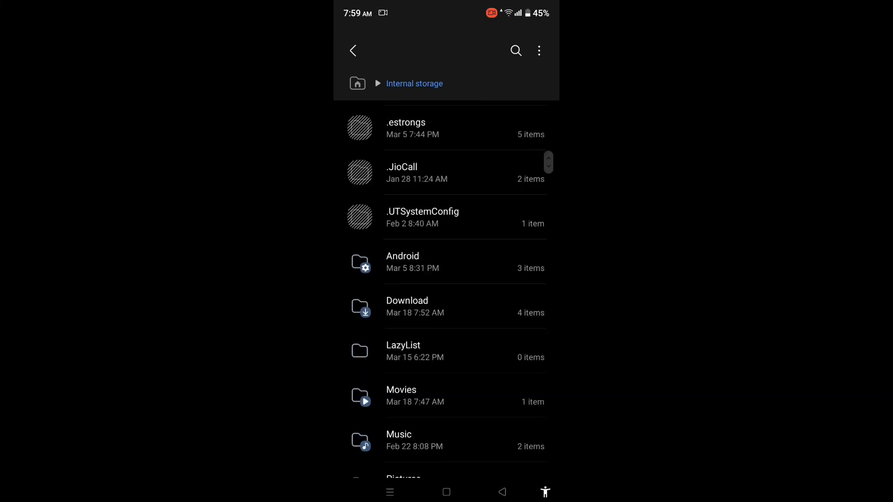